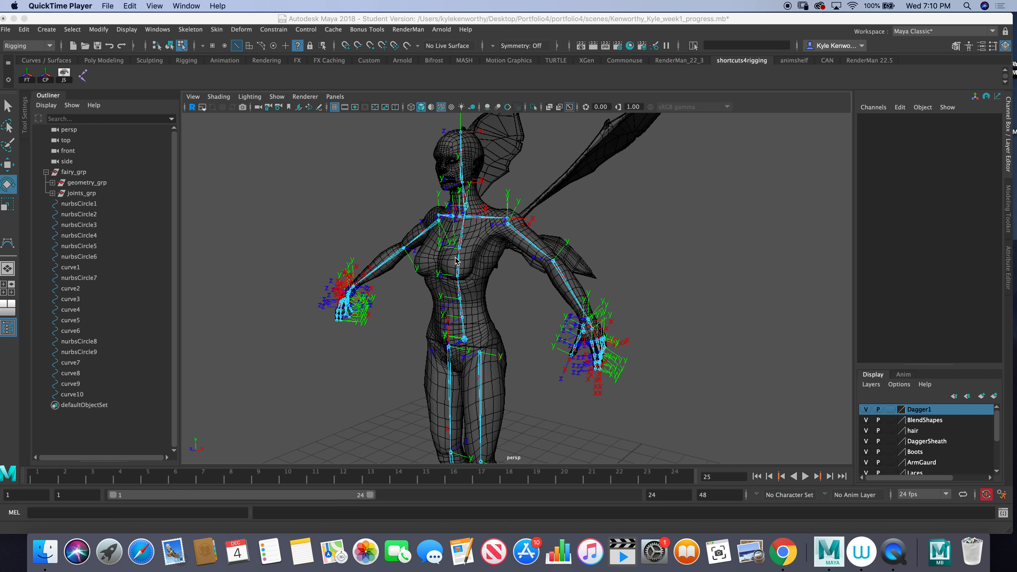
mouse_move(335, 246)
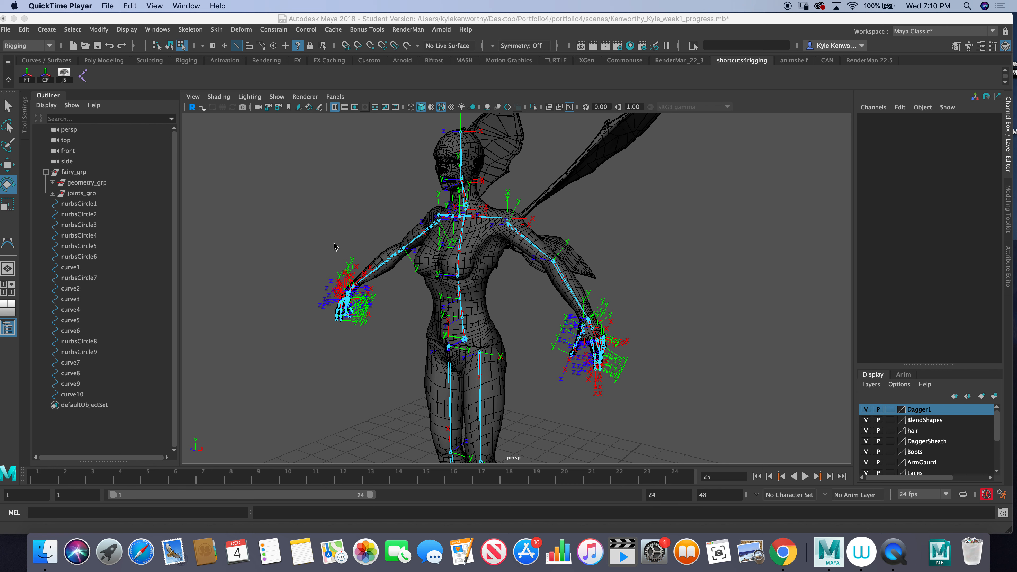
mouse_move(325, 247)
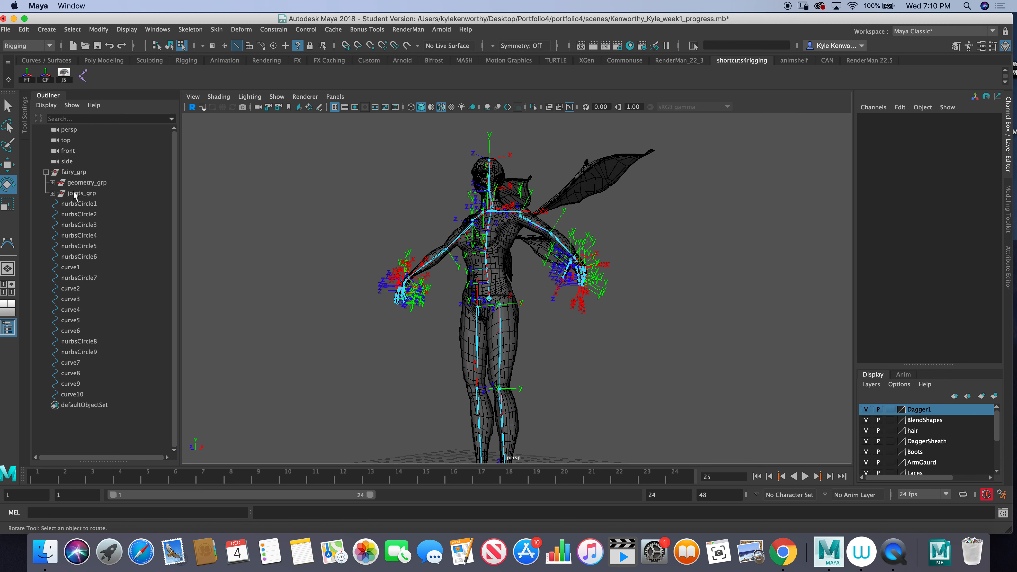
- Review geometry_grp and joints_grp, then focus on the ct_back_06_waste spine joint
click(84, 183)
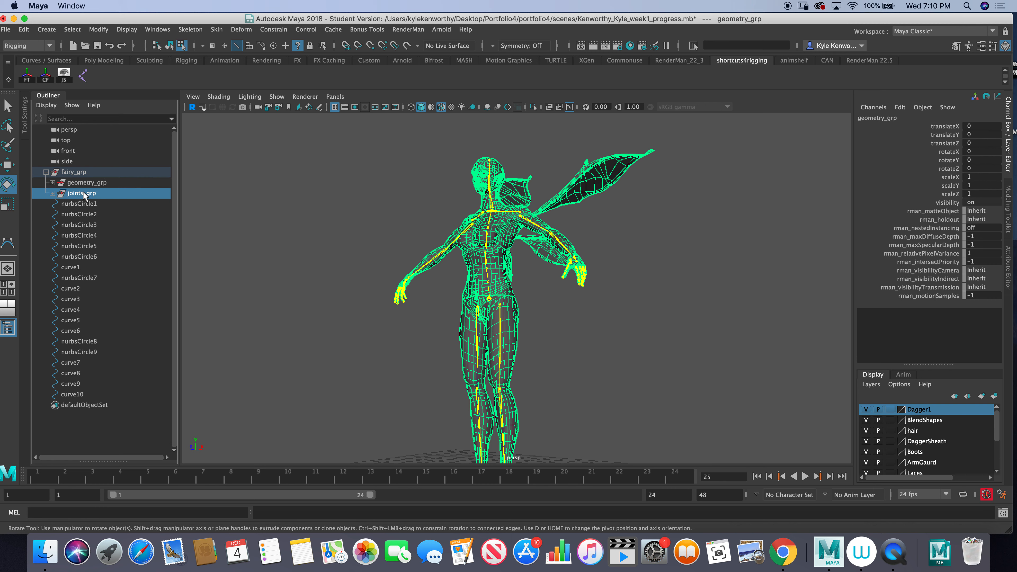
click(81, 194)
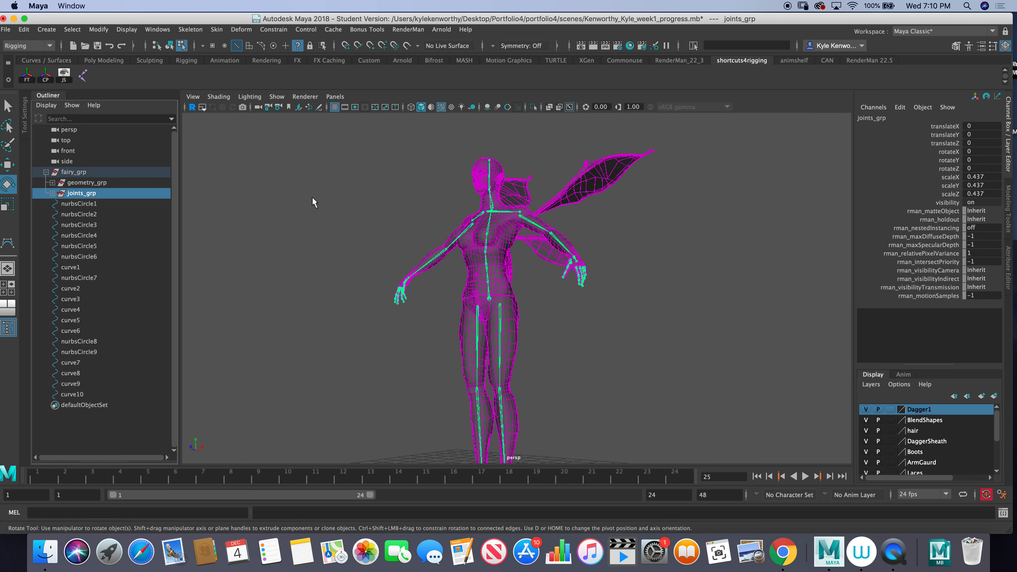
mouse_move(636, 223)
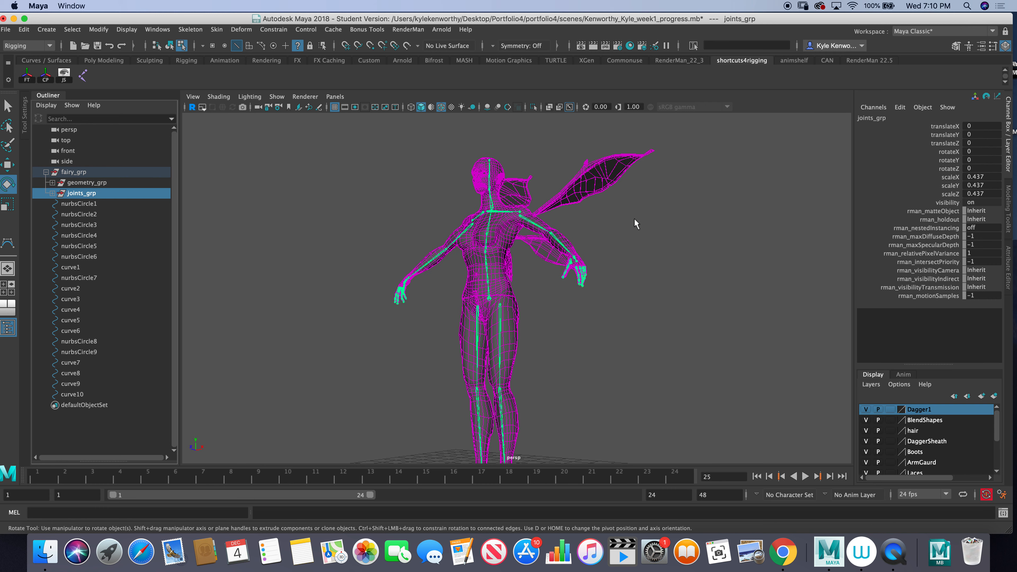
click(635, 223)
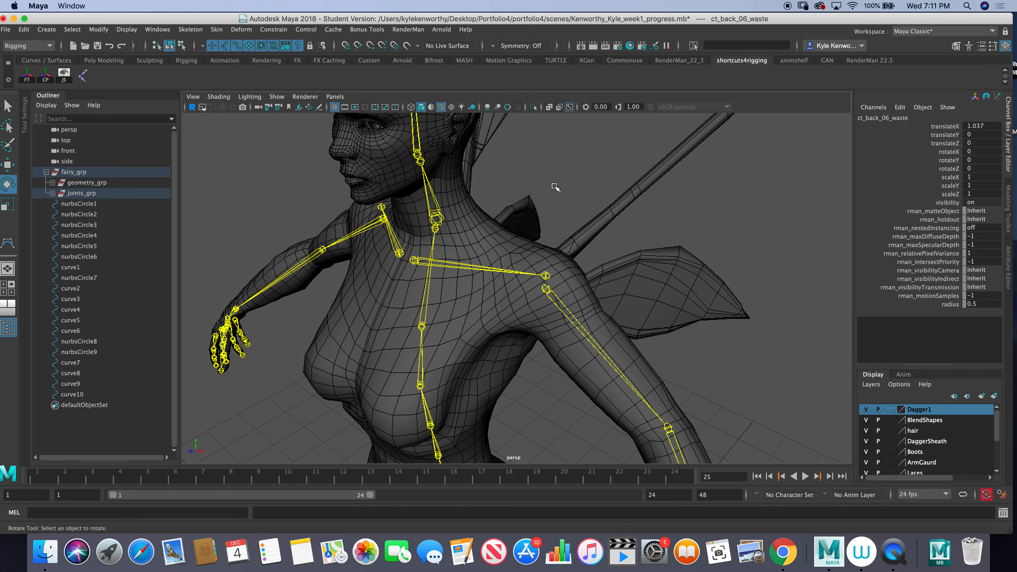
click(453, 312)
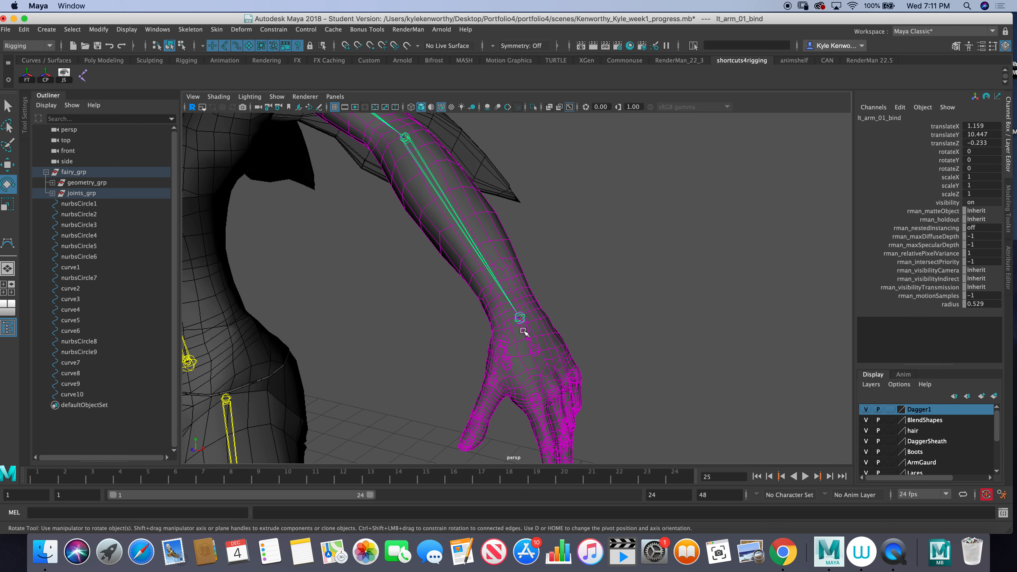
click(519, 318)
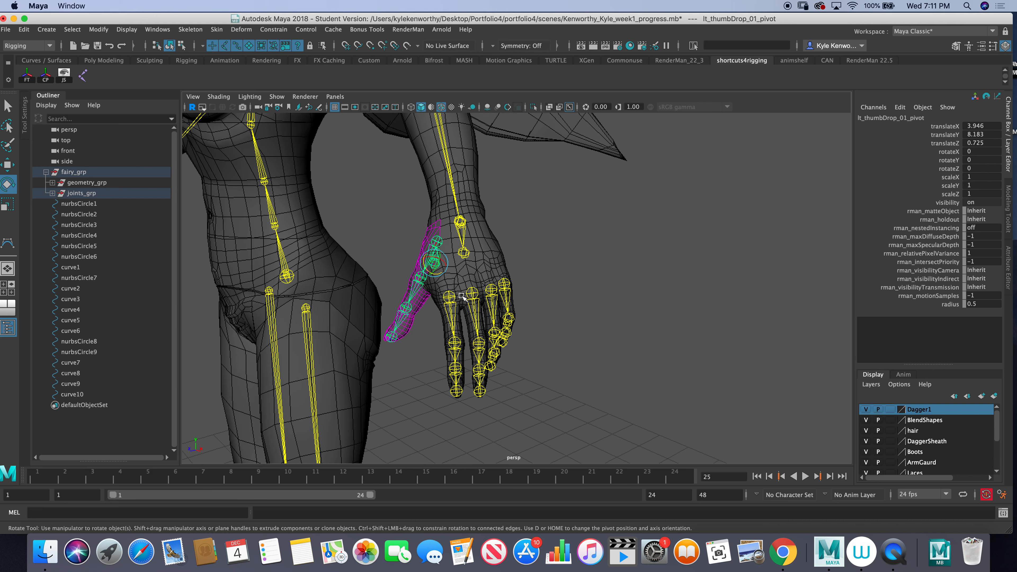
click(447, 295)
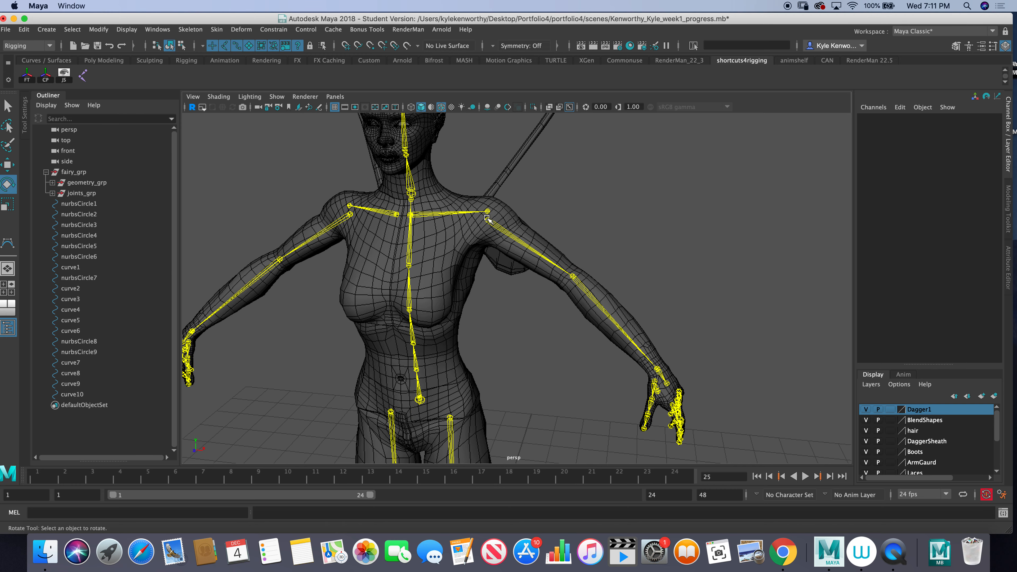
- Show local rotation axes on every _00_pad group under joints_grp, then return to object mode
click(182, 46)
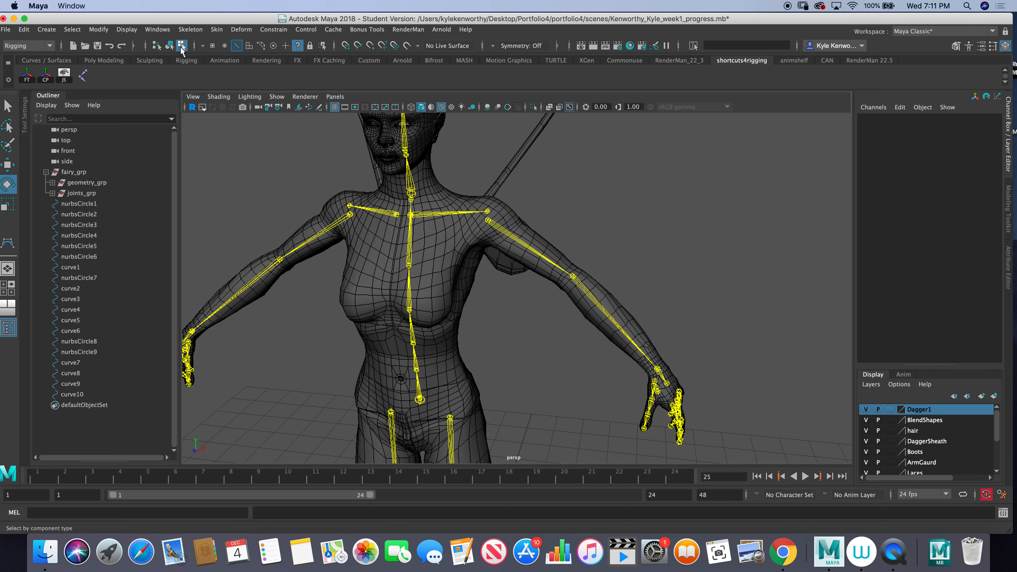
click(183, 45)
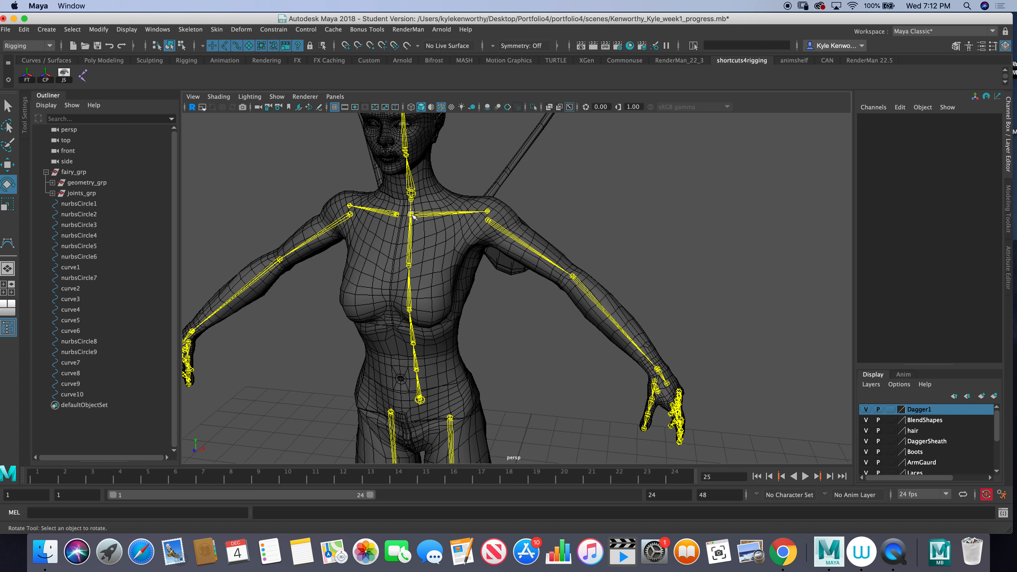
click(408, 214)
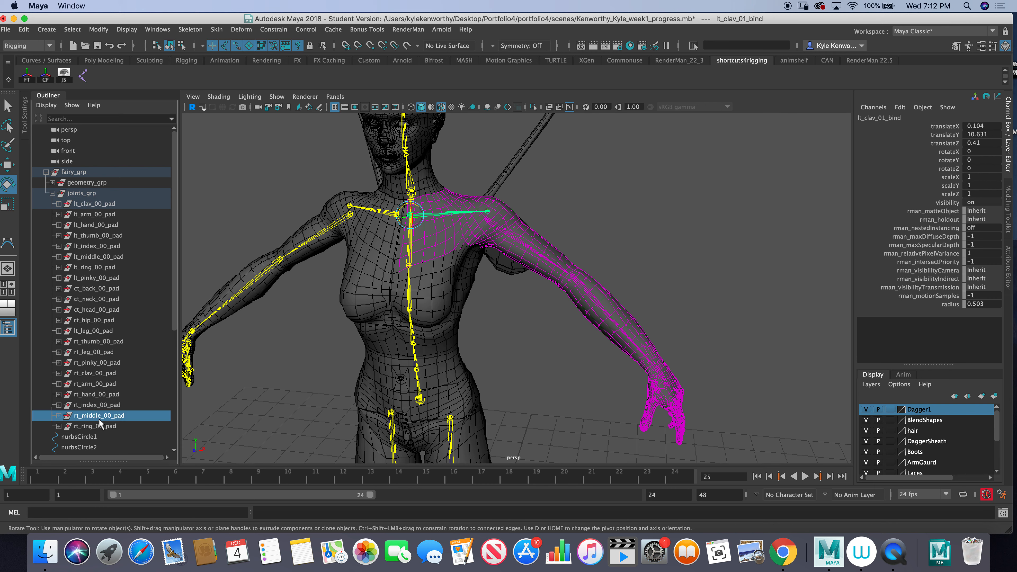
click(97, 426)
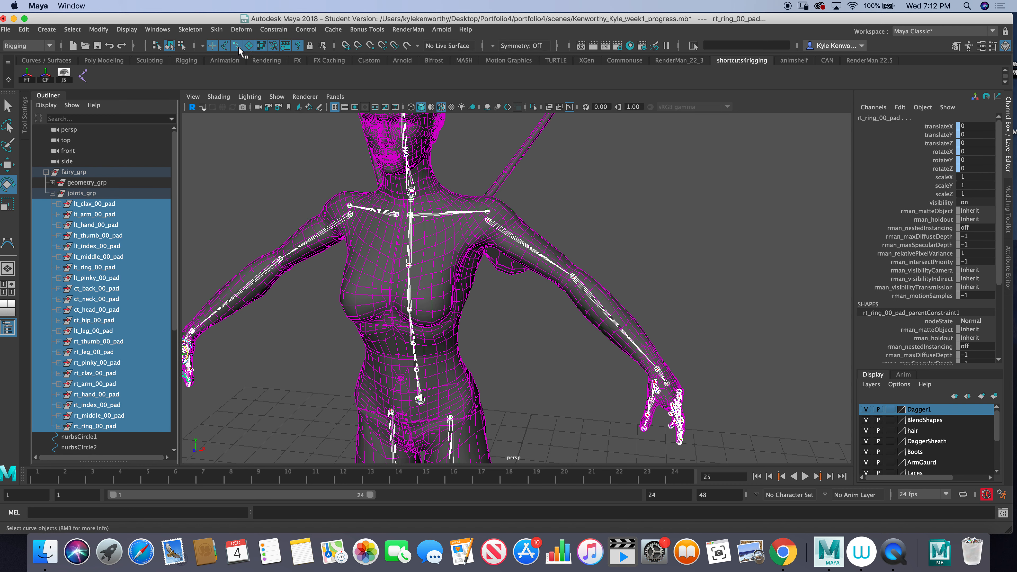
click(182, 46)
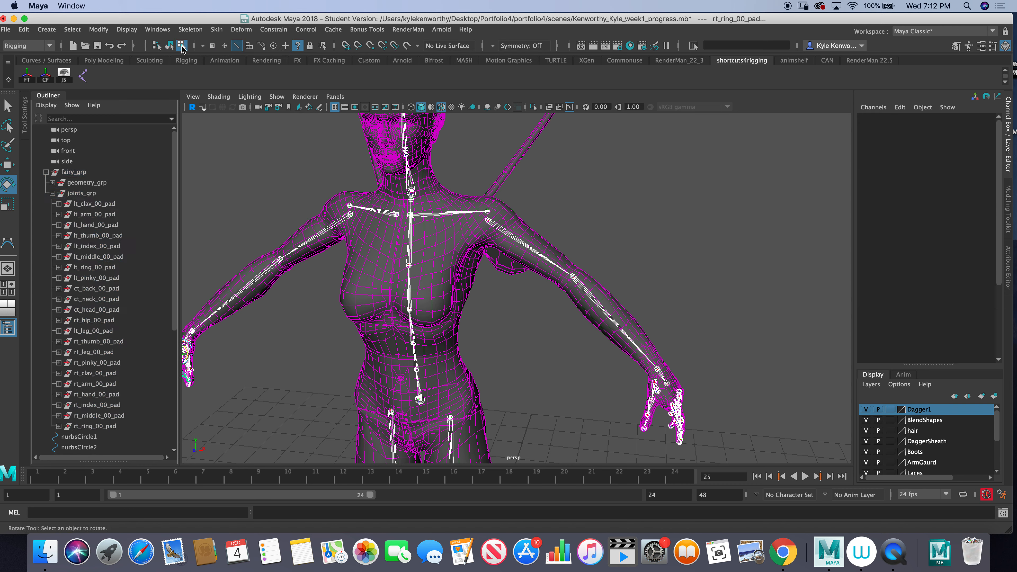
click(182, 45)
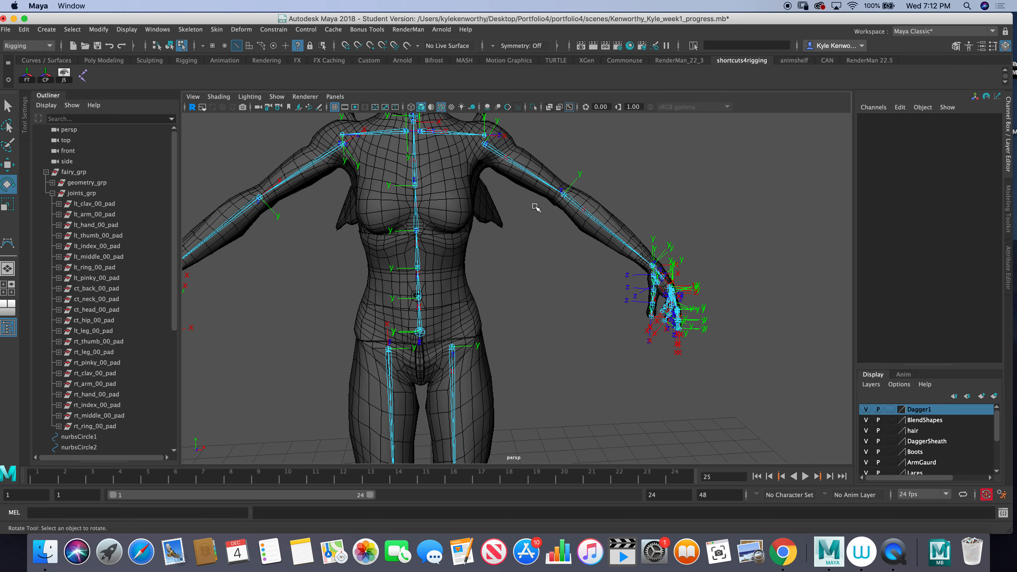
mouse_move(602, 181)
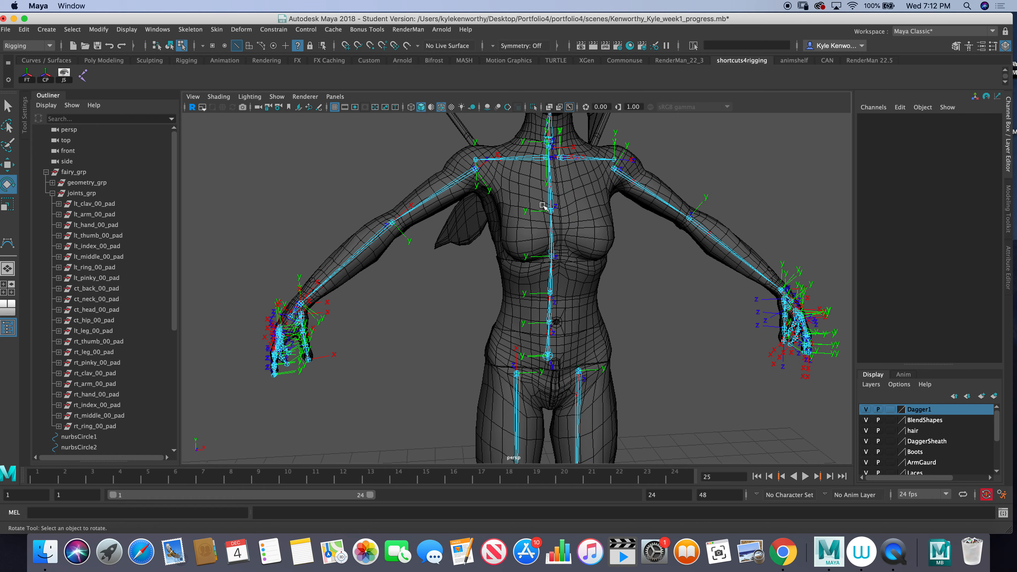
mouse_move(472, 185)
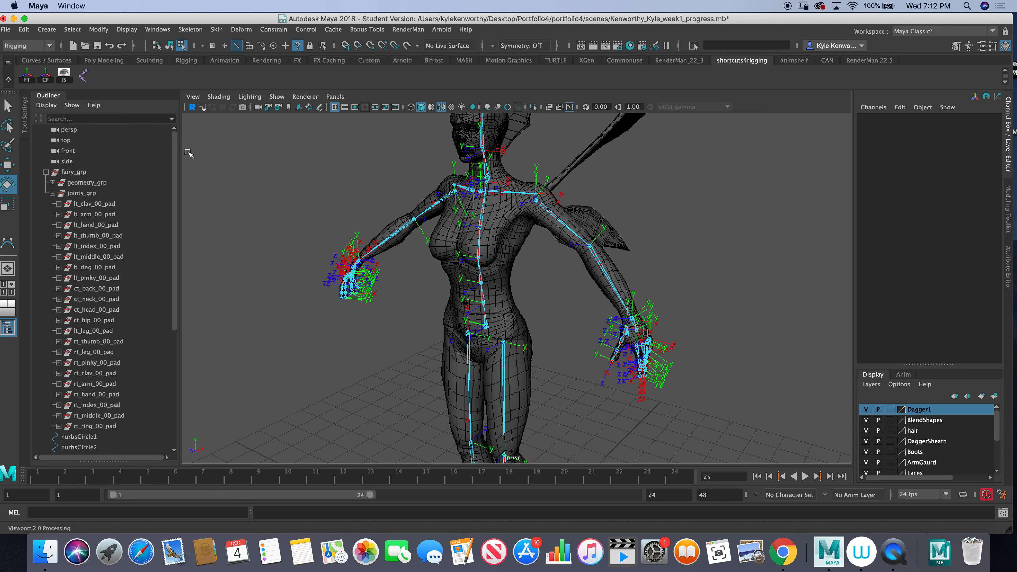
mouse_move(102, 242)
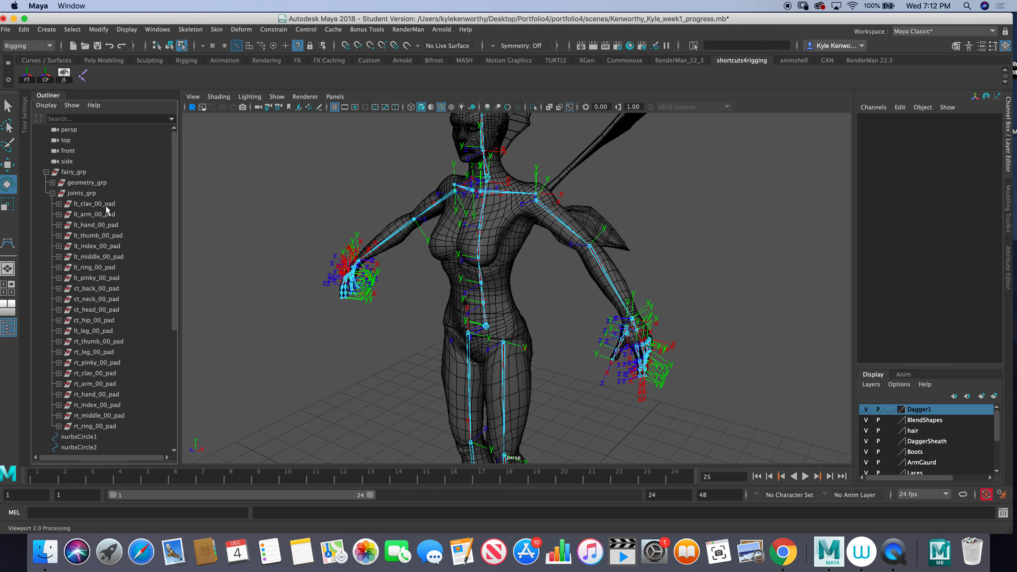
mouse_move(109, 210)
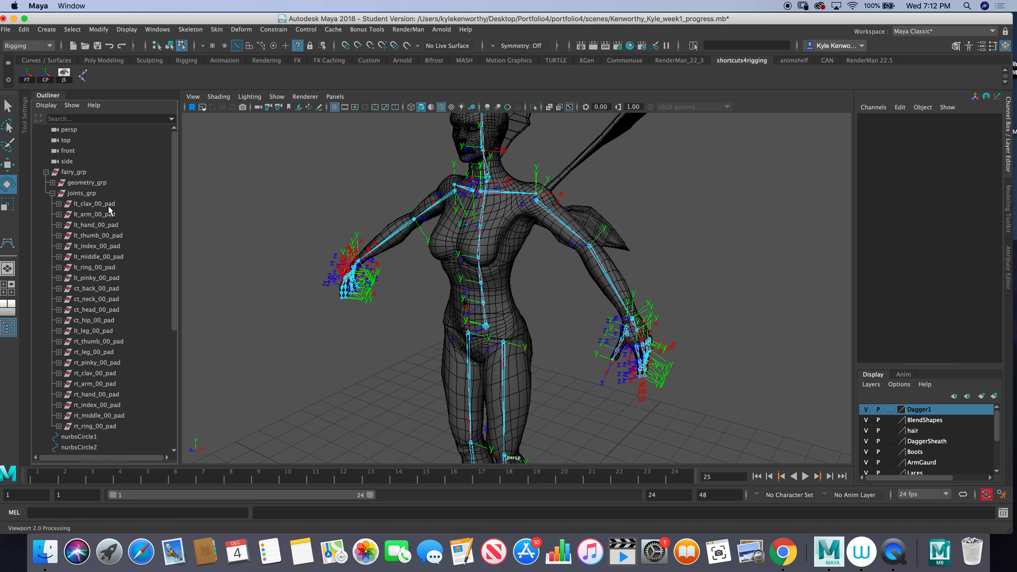
- Expand lt_clav_00_pad and inspect lt_clav_01_bind and lt_clav_02_waste in turn
click(93, 202)
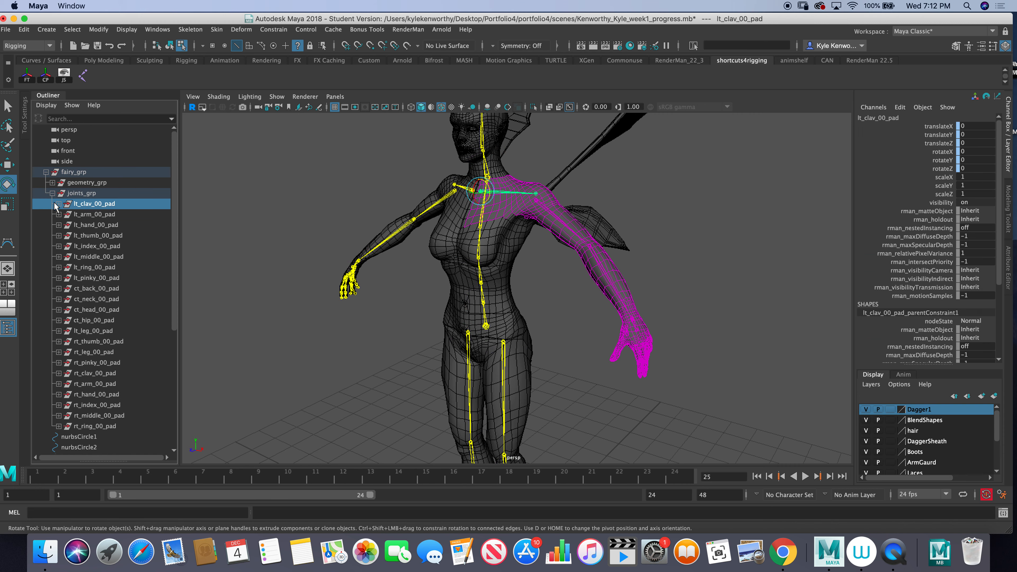
click(57, 203)
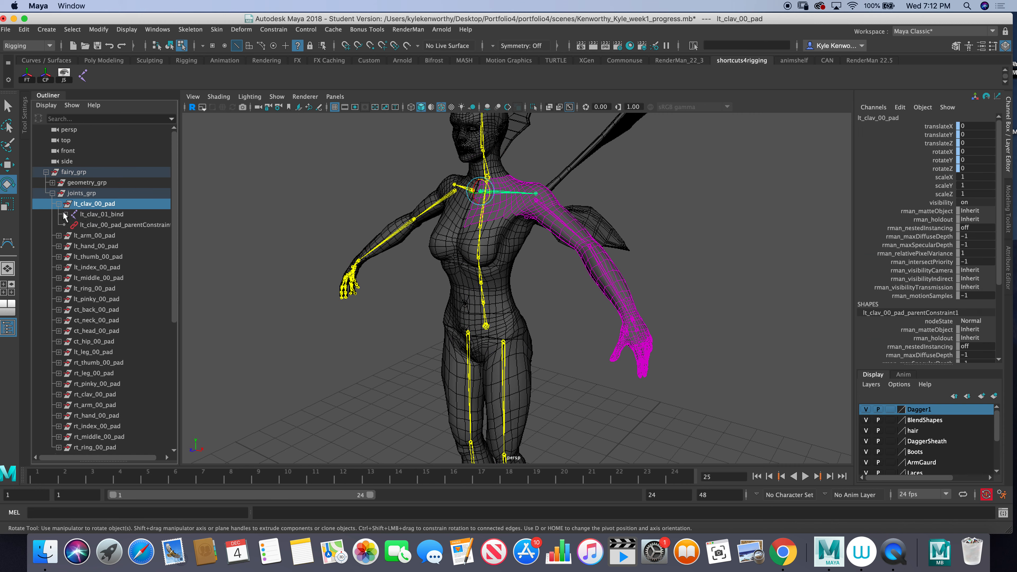
click(58, 214)
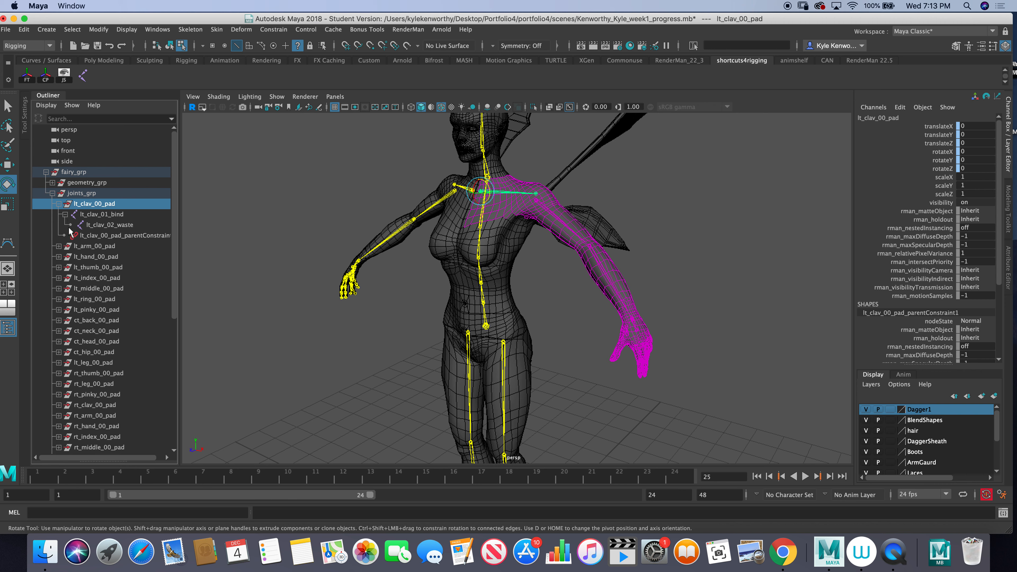
mouse_move(116, 214)
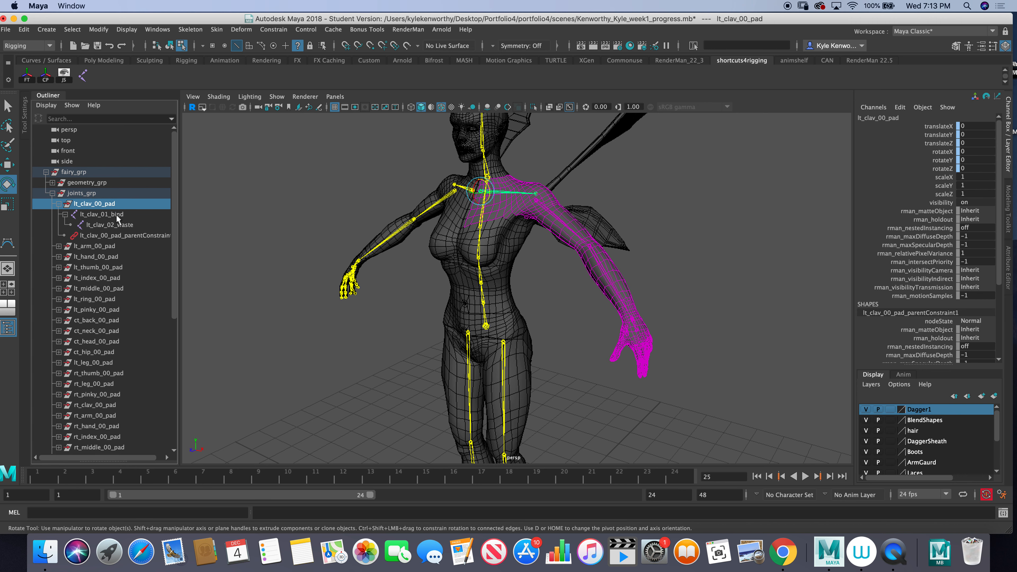
click(101, 214)
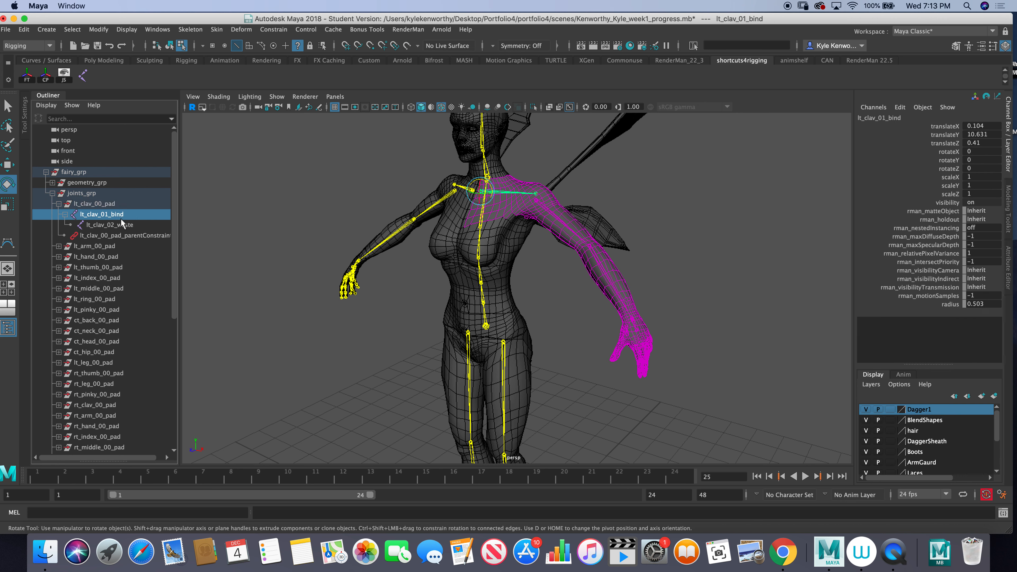
click(109, 225)
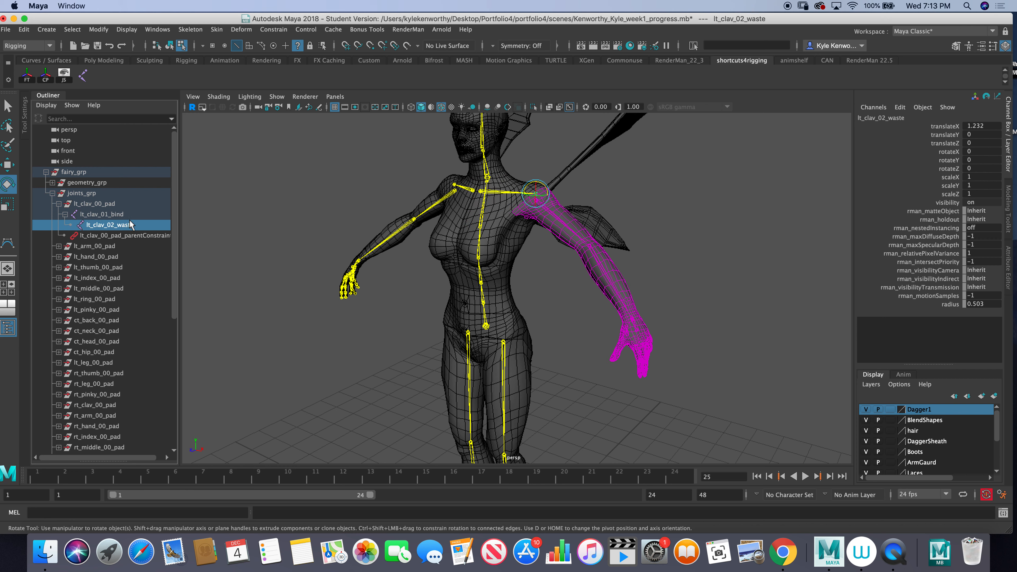
mouse_move(75, 210)
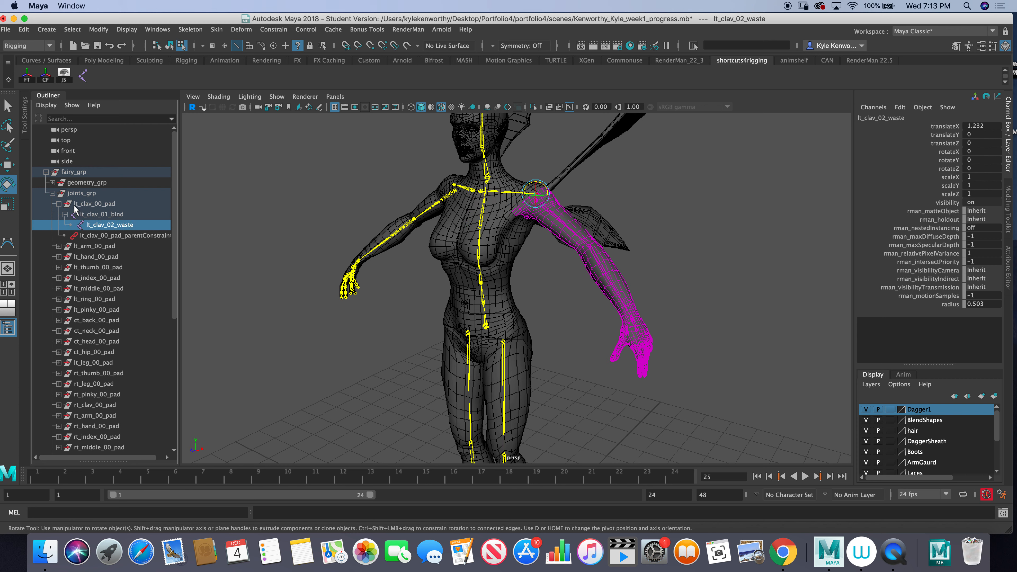
mouse_move(83, 222)
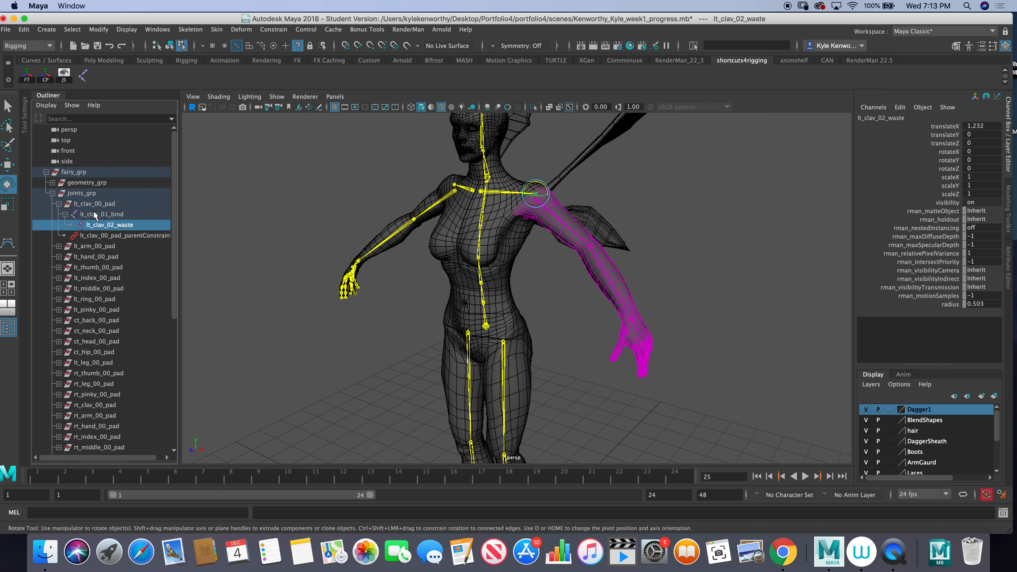
mouse_move(90, 203)
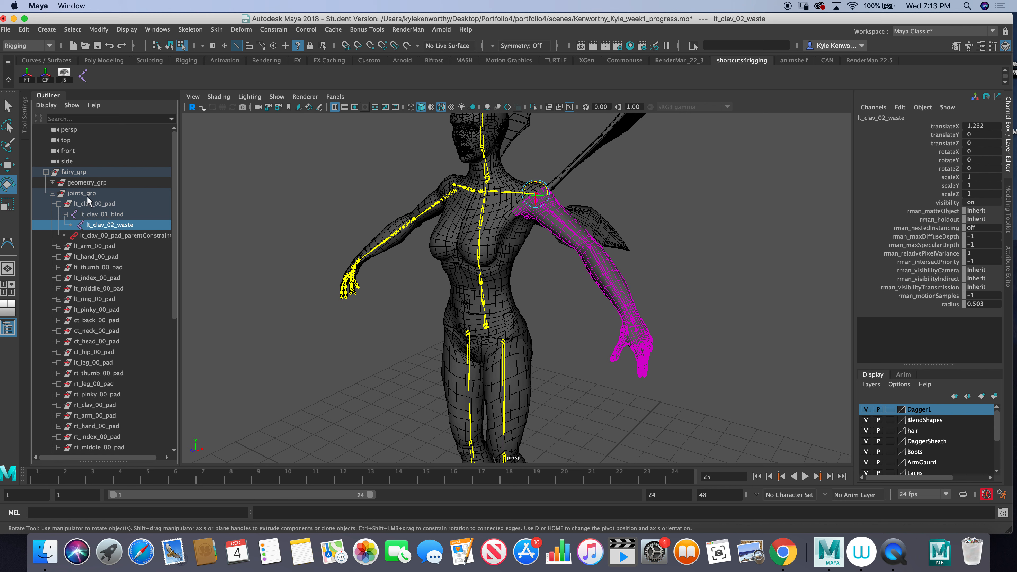
mouse_move(55, 212)
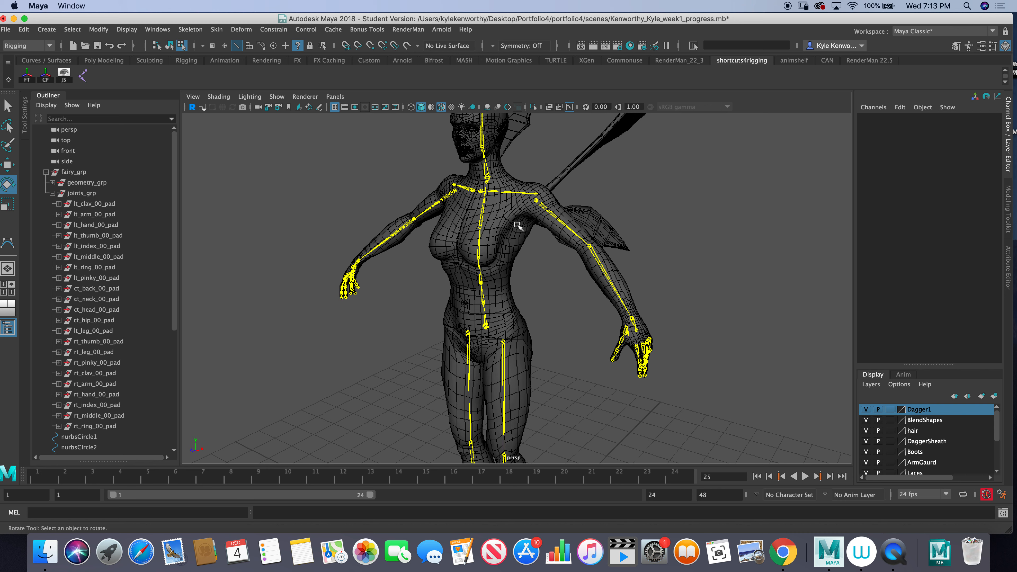
mouse_move(422, 242)
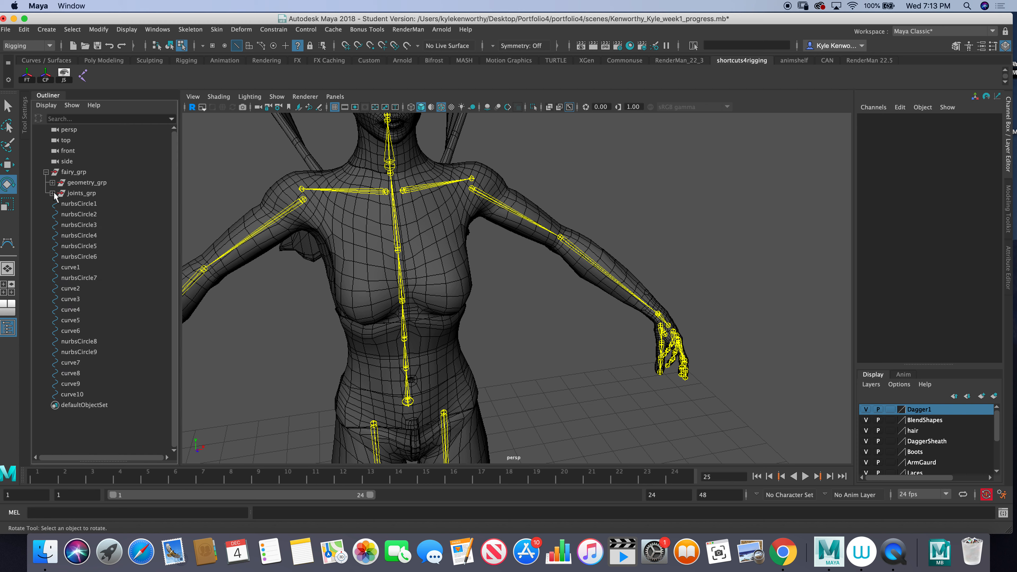
click(51, 192)
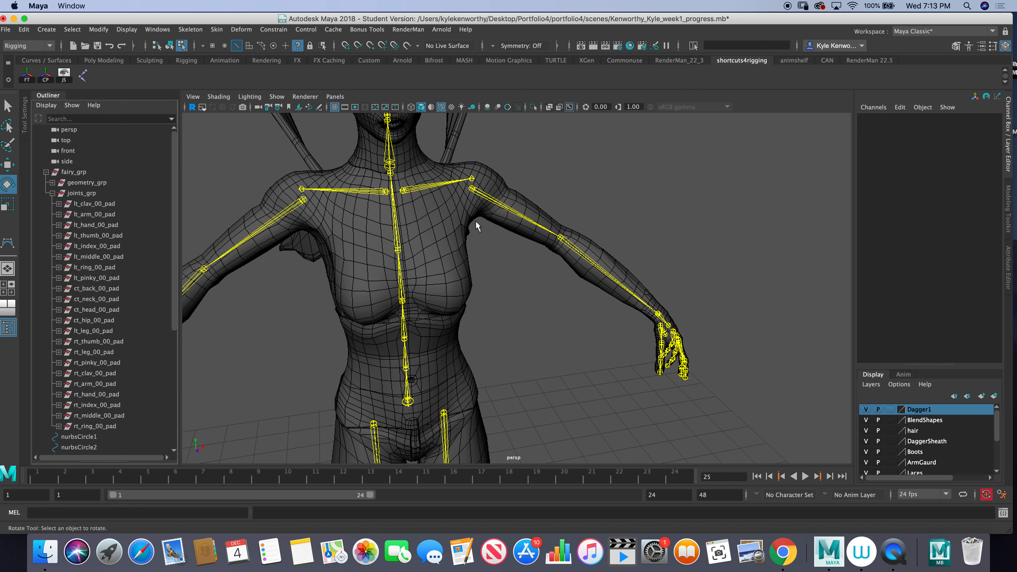
mouse_move(473, 179)
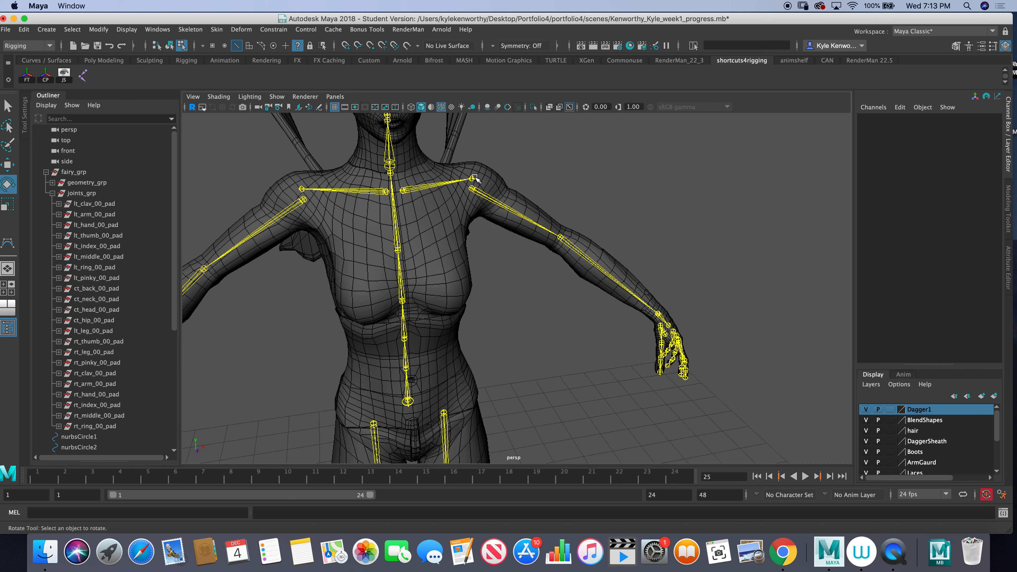
click(93, 214)
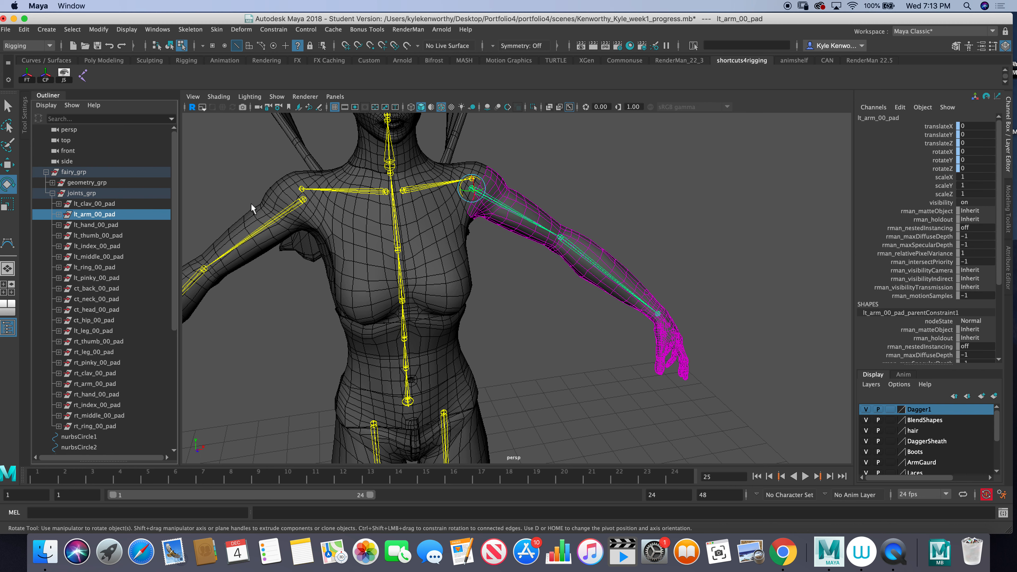
mouse_move(939, 174)
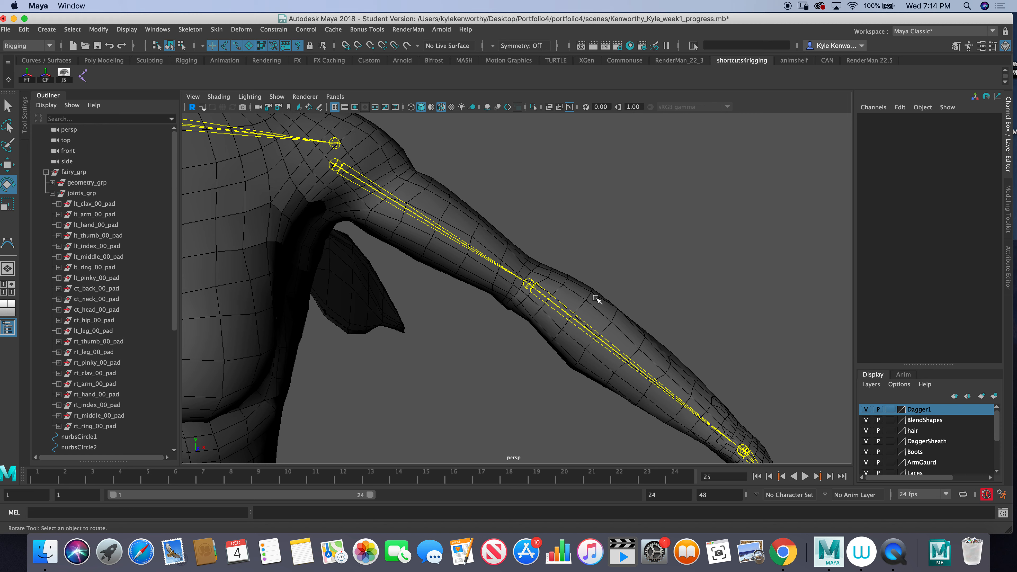
click(529, 284)
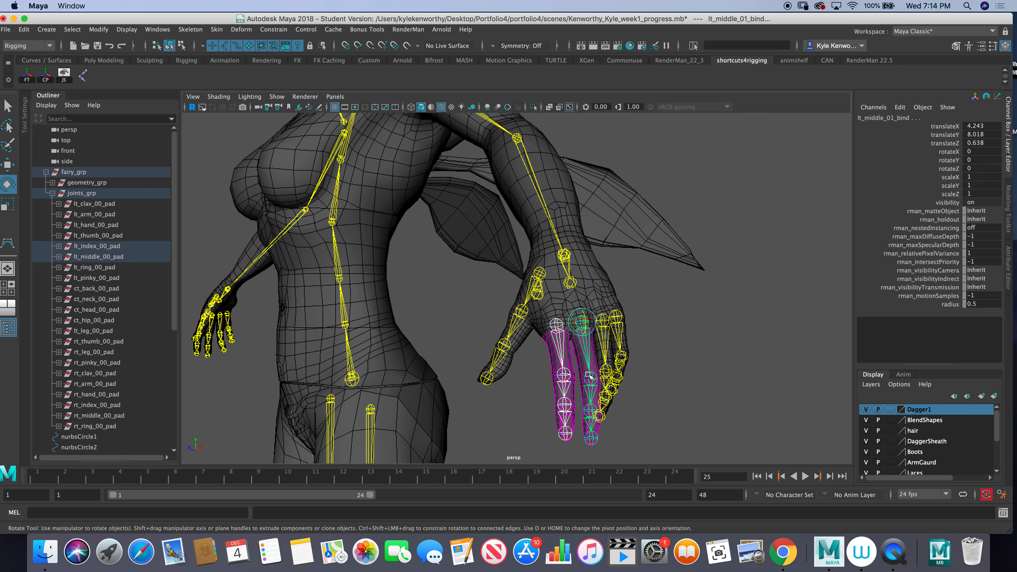
click(589, 376)
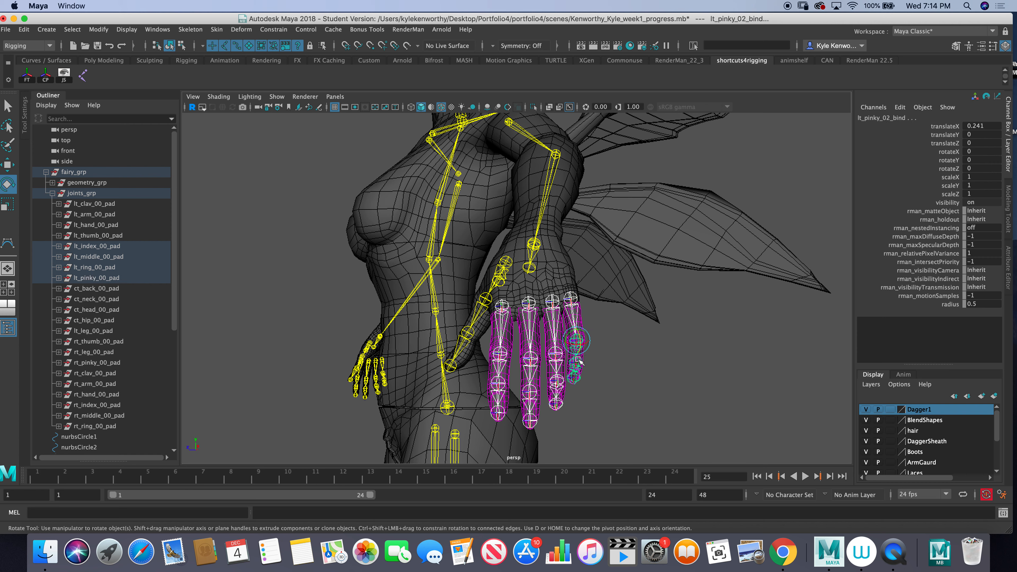
click(577, 360)
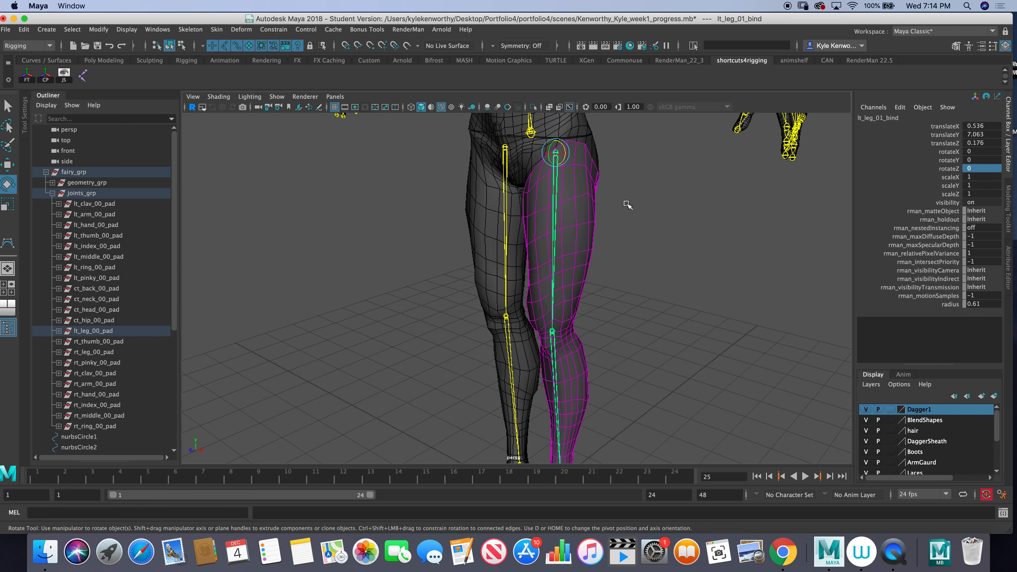
click(93, 352)
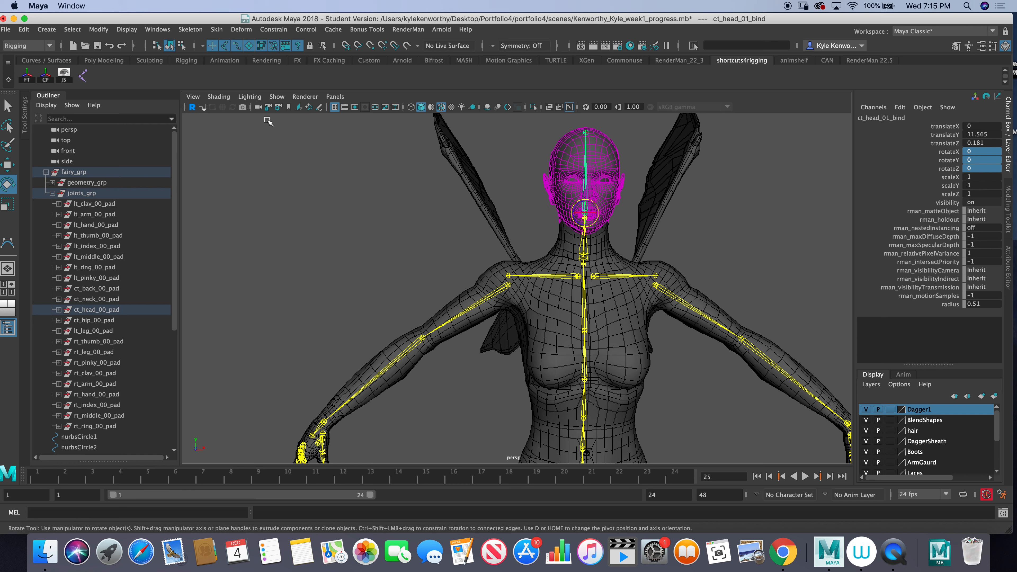
- Collapse joints_grp and make NURBS Curves visible through the viewport Show filters
click(52, 193)
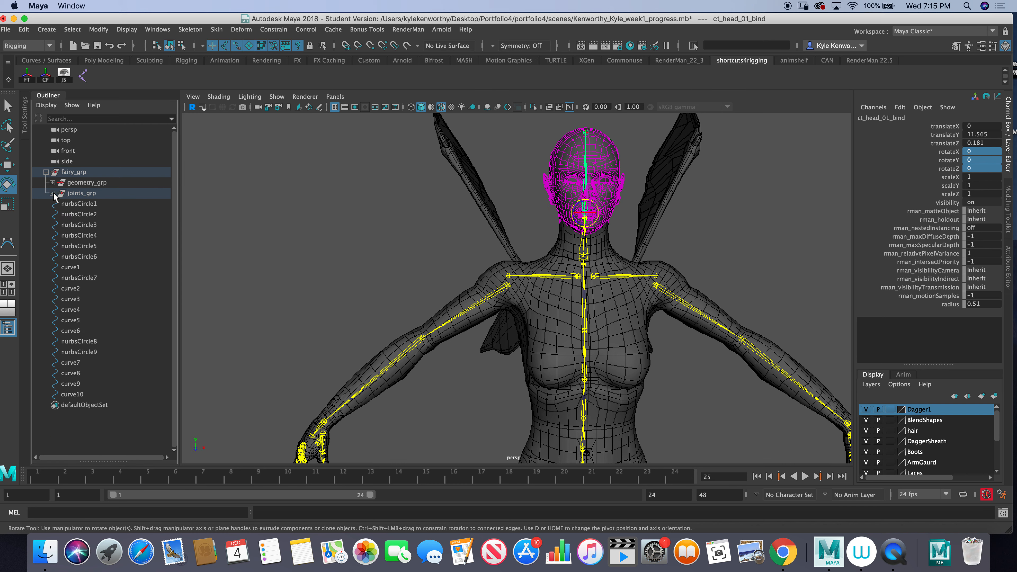
click(276, 96)
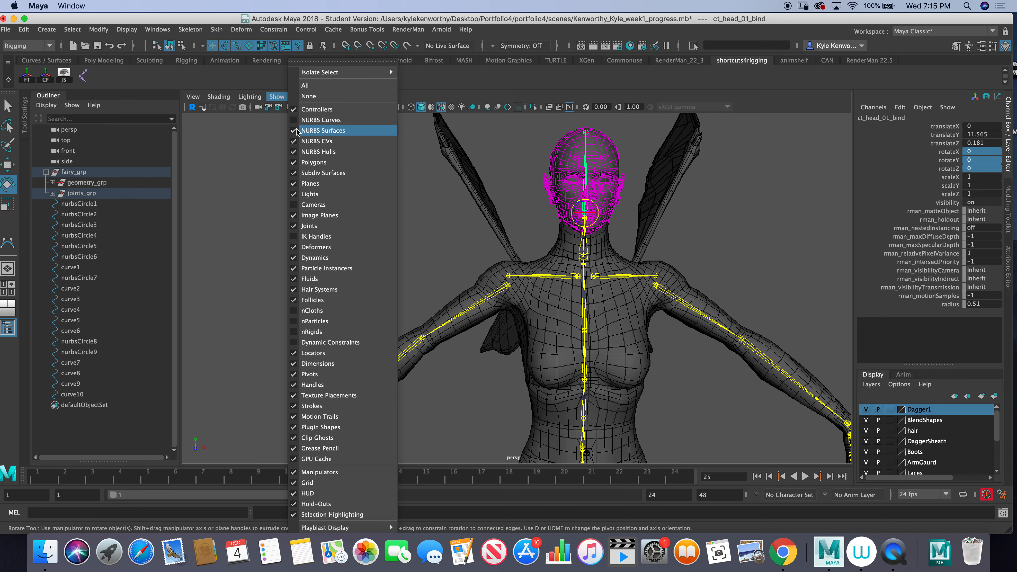
click(323, 130)
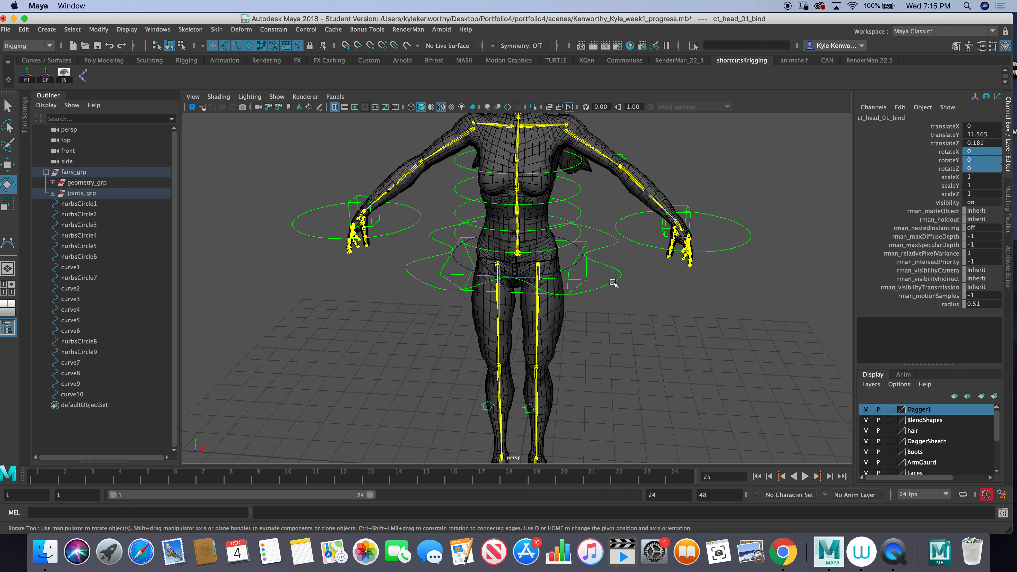
- Inspect the hip control nurbsCircle7 and the control curve4
click(78, 277)
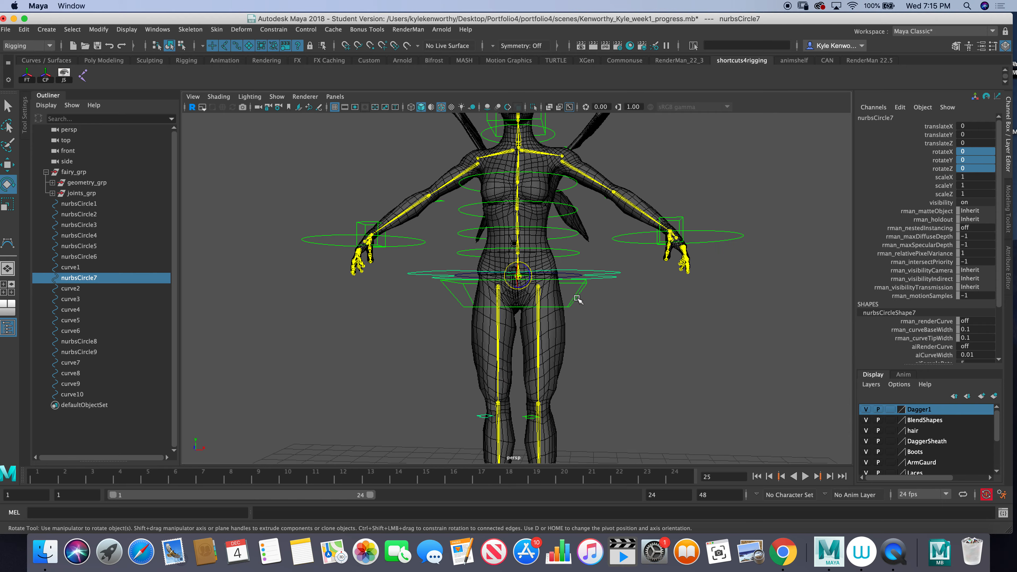
click(70, 309)
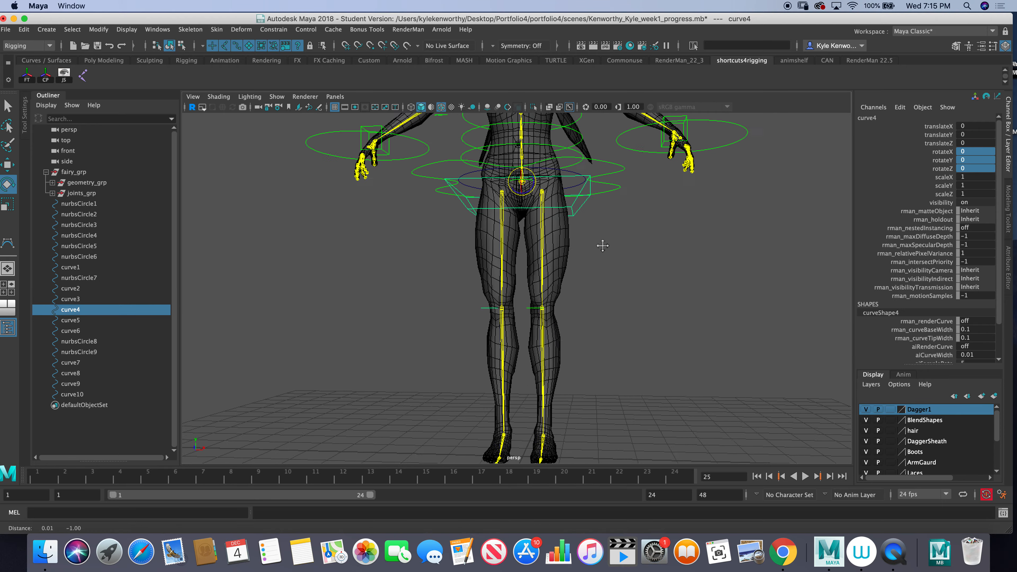